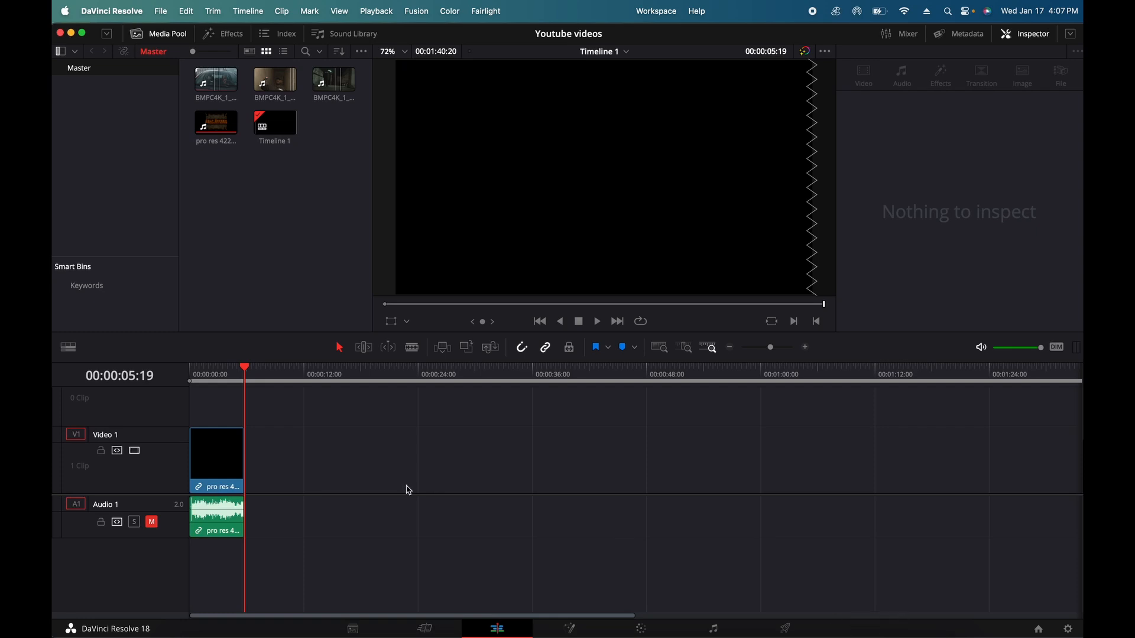
Place BMPC4K footage clips on Video 1 after the logo so five clips sit in sequence.
click(274, 79)
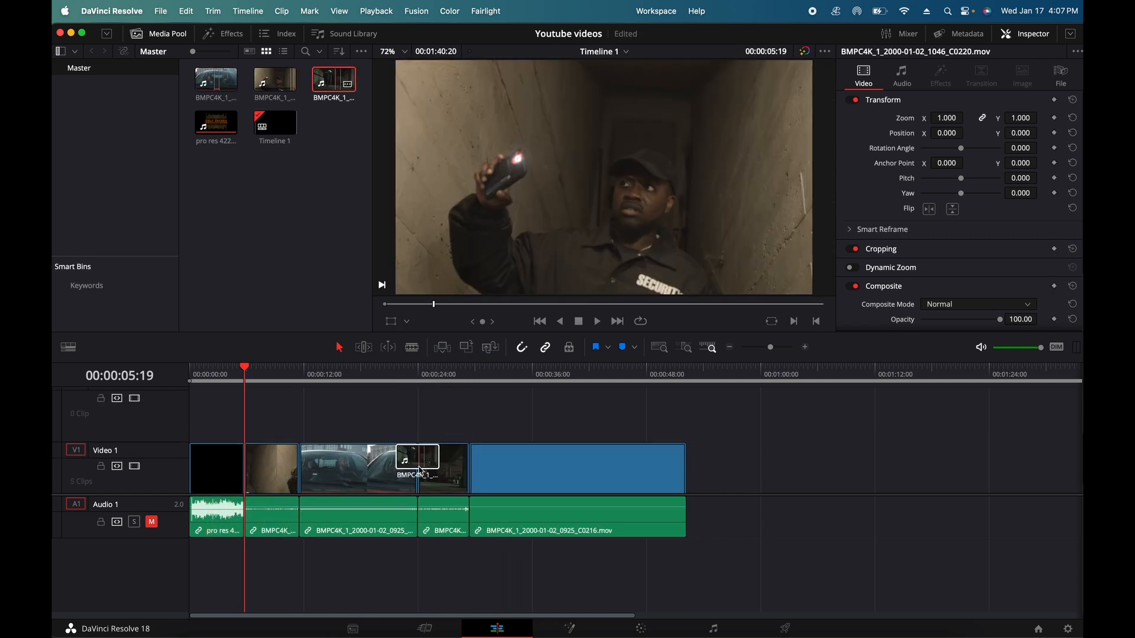
click(503, 369)
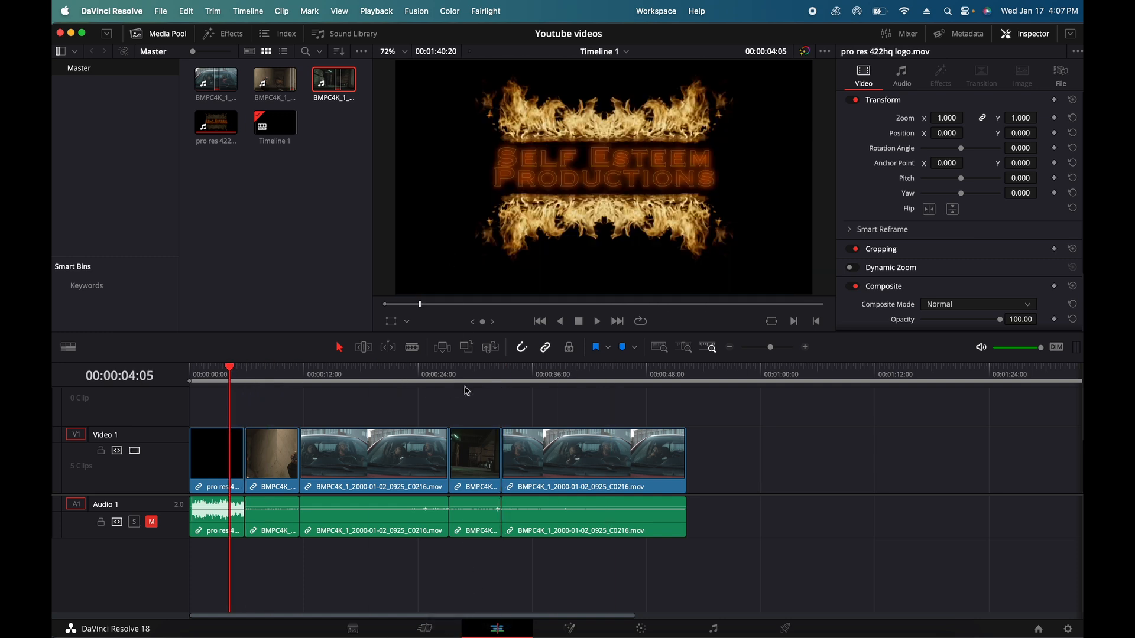
click(462, 375)
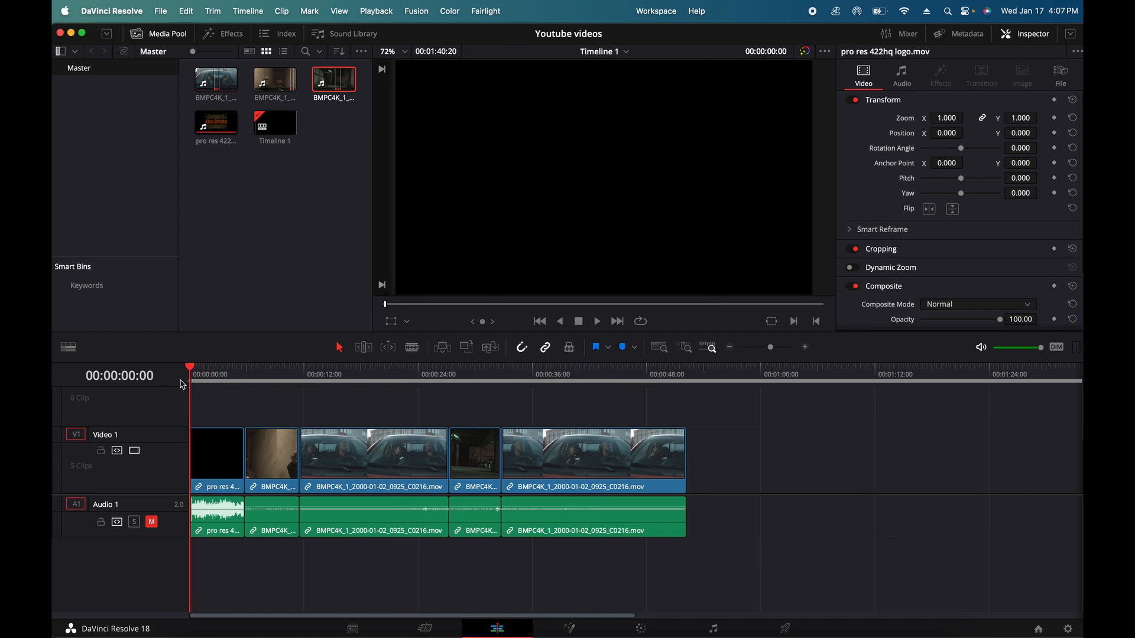
mouse_move(182, 387)
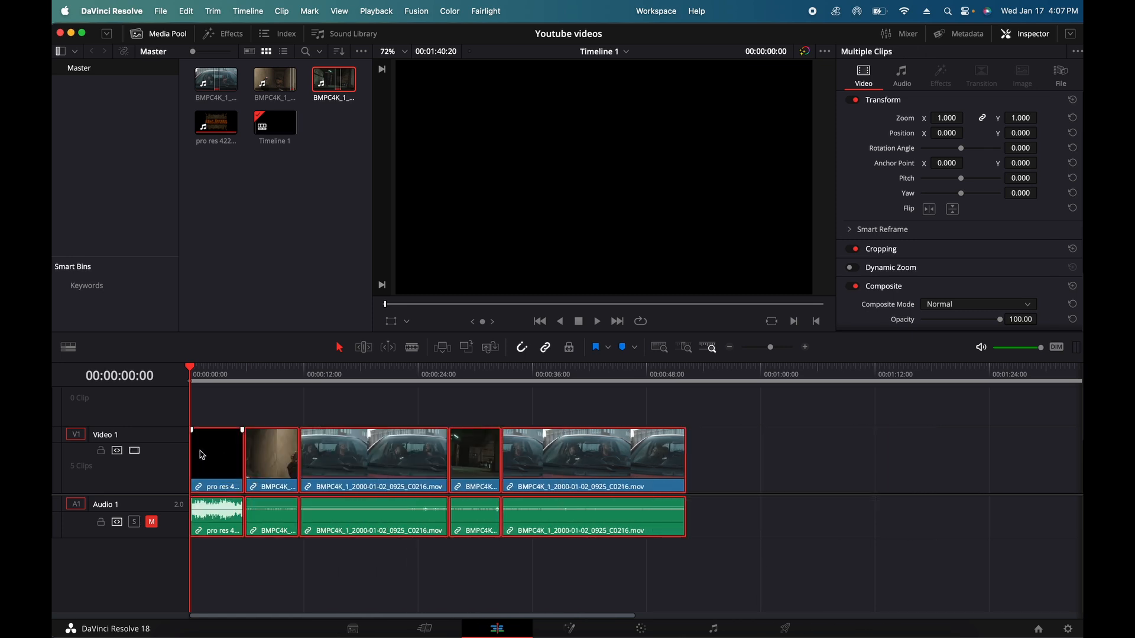
mouse_move(117, 453)
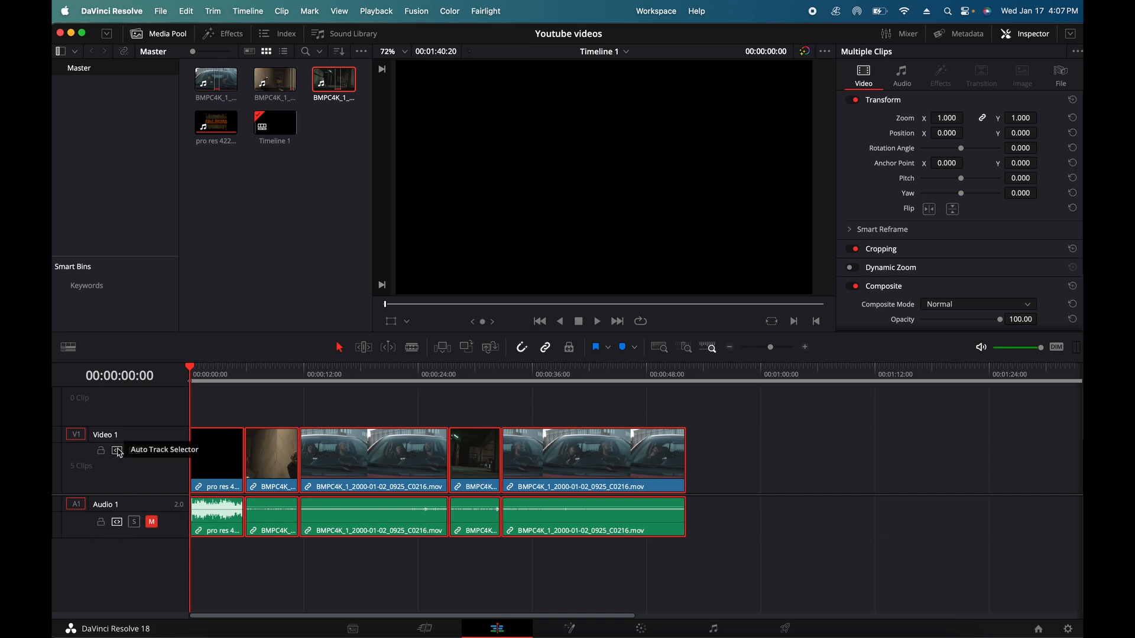
Park the playhead at 00:00:10:08 over the flashlight shot and reselect a clip.
click(288, 375)
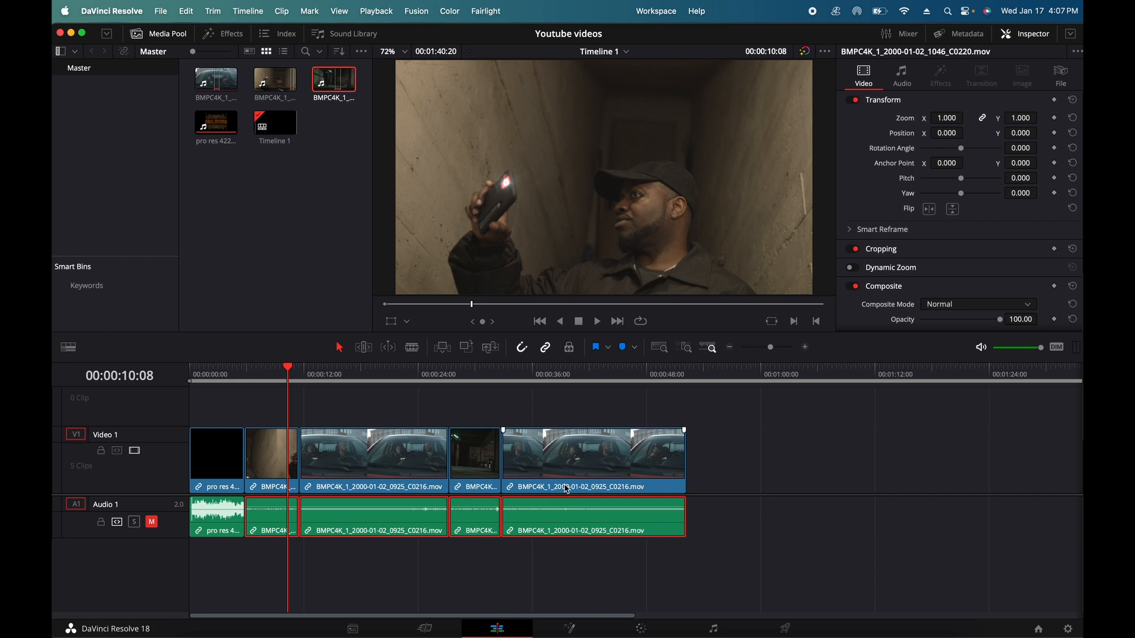
mouse_move(133, 451)
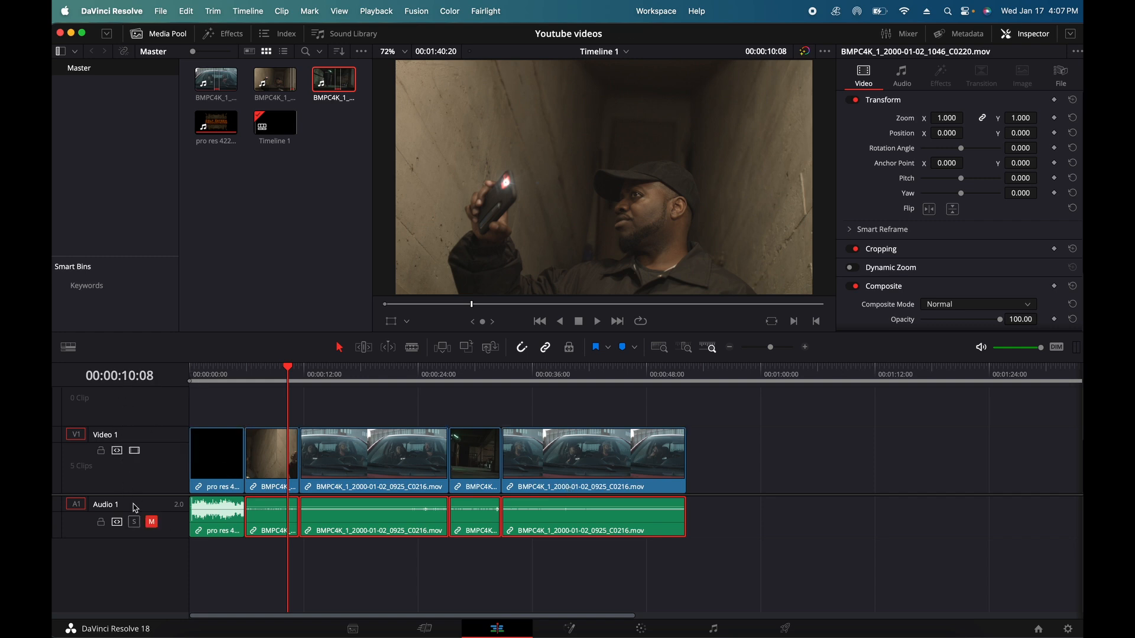
mouse_move(115, 449)
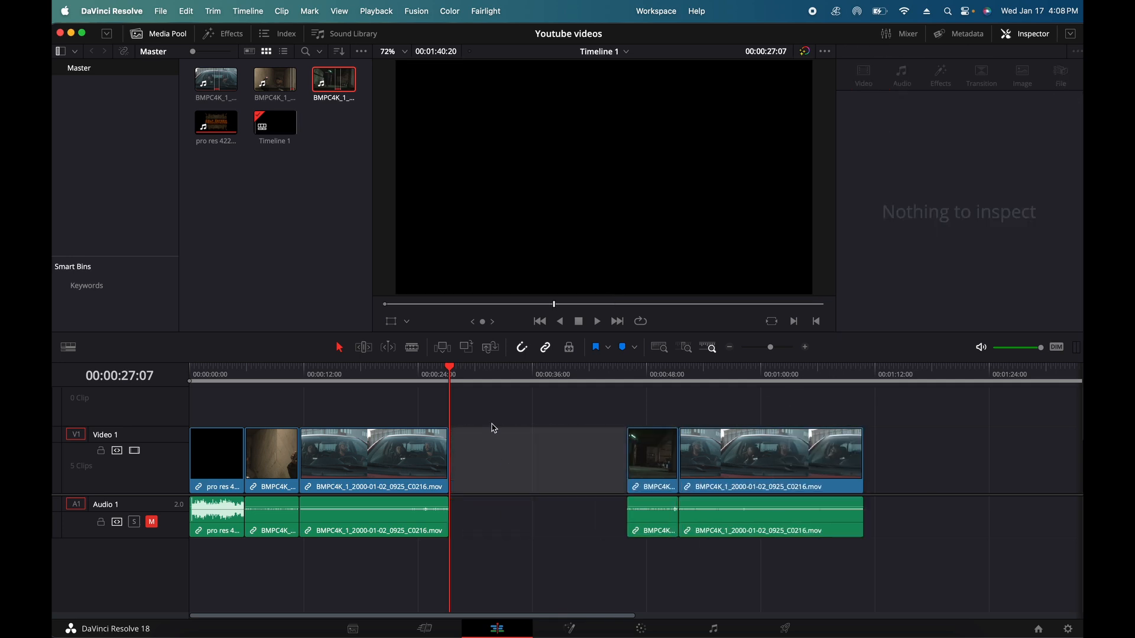
mouse_move(530, 441)
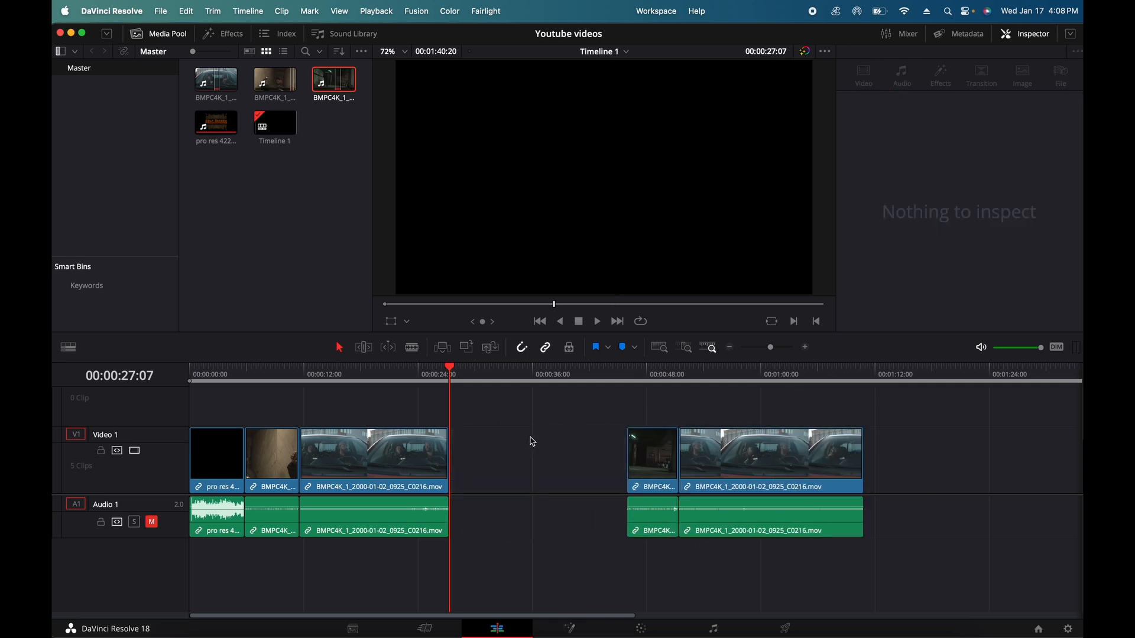